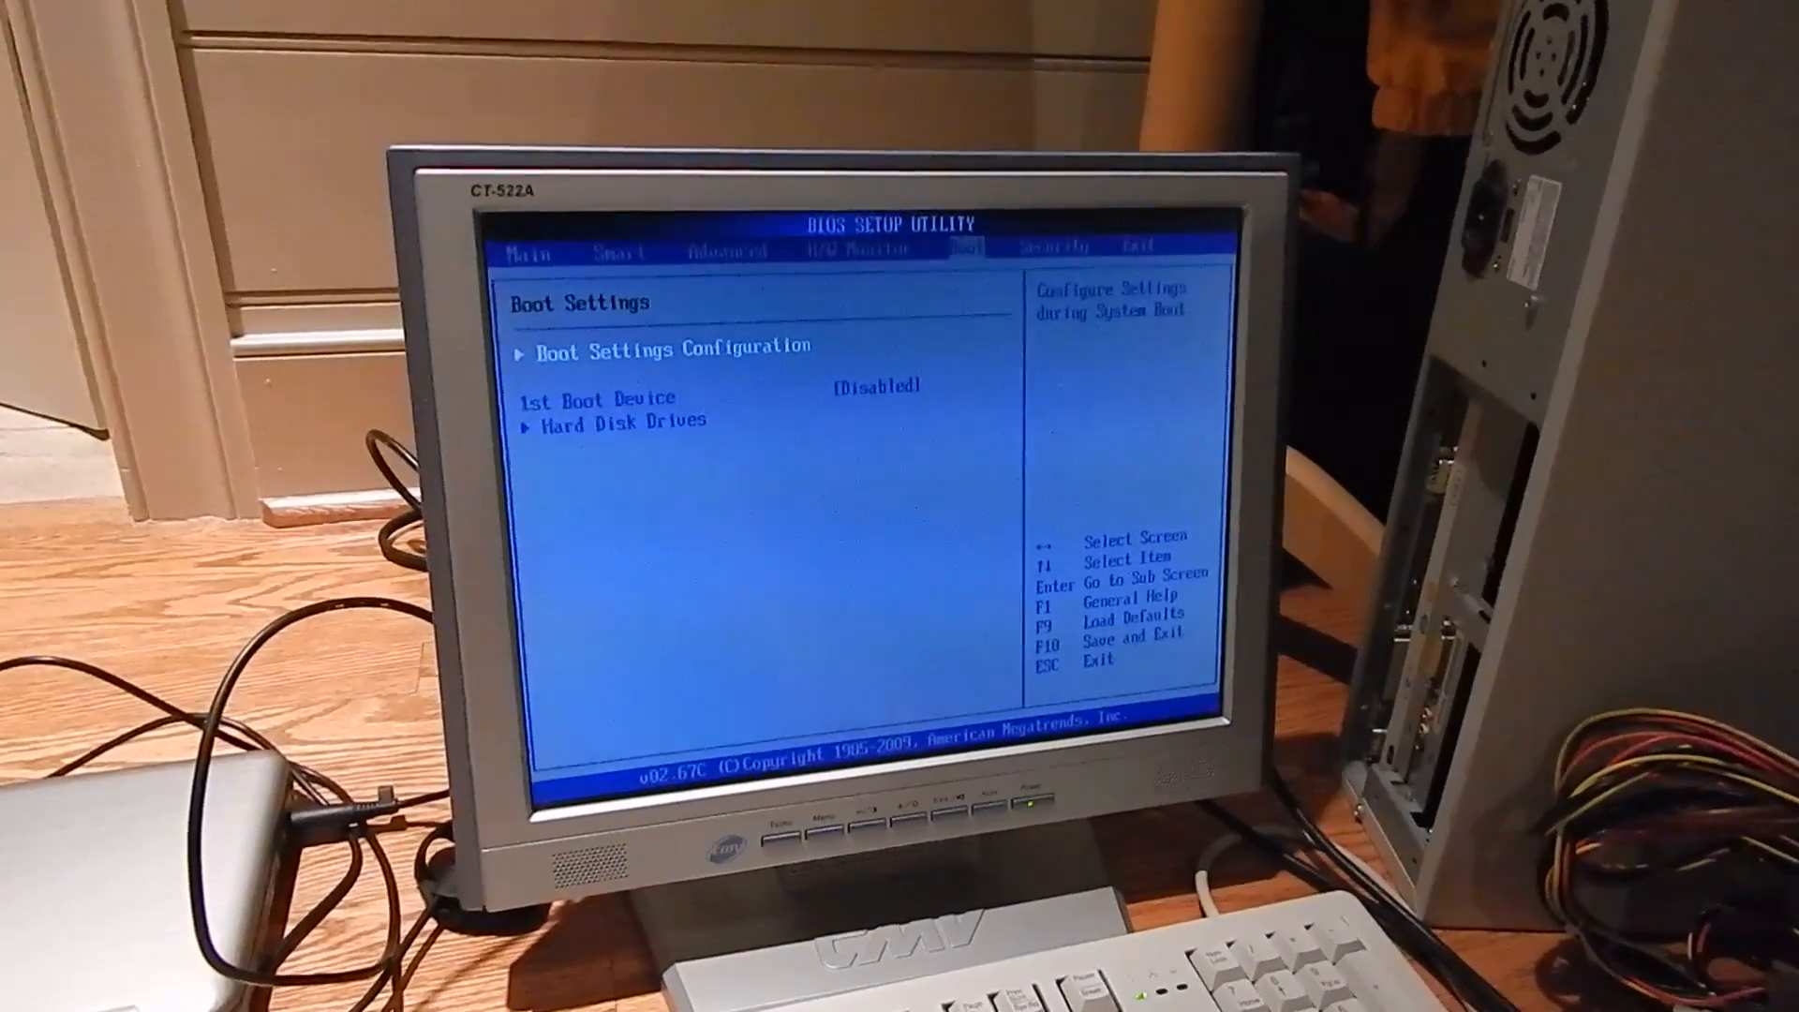
Step: Set the AHCI hard disk as the 1st Boot Device in BIOS Boot Settings
{"action": "key", "text": "enter"}
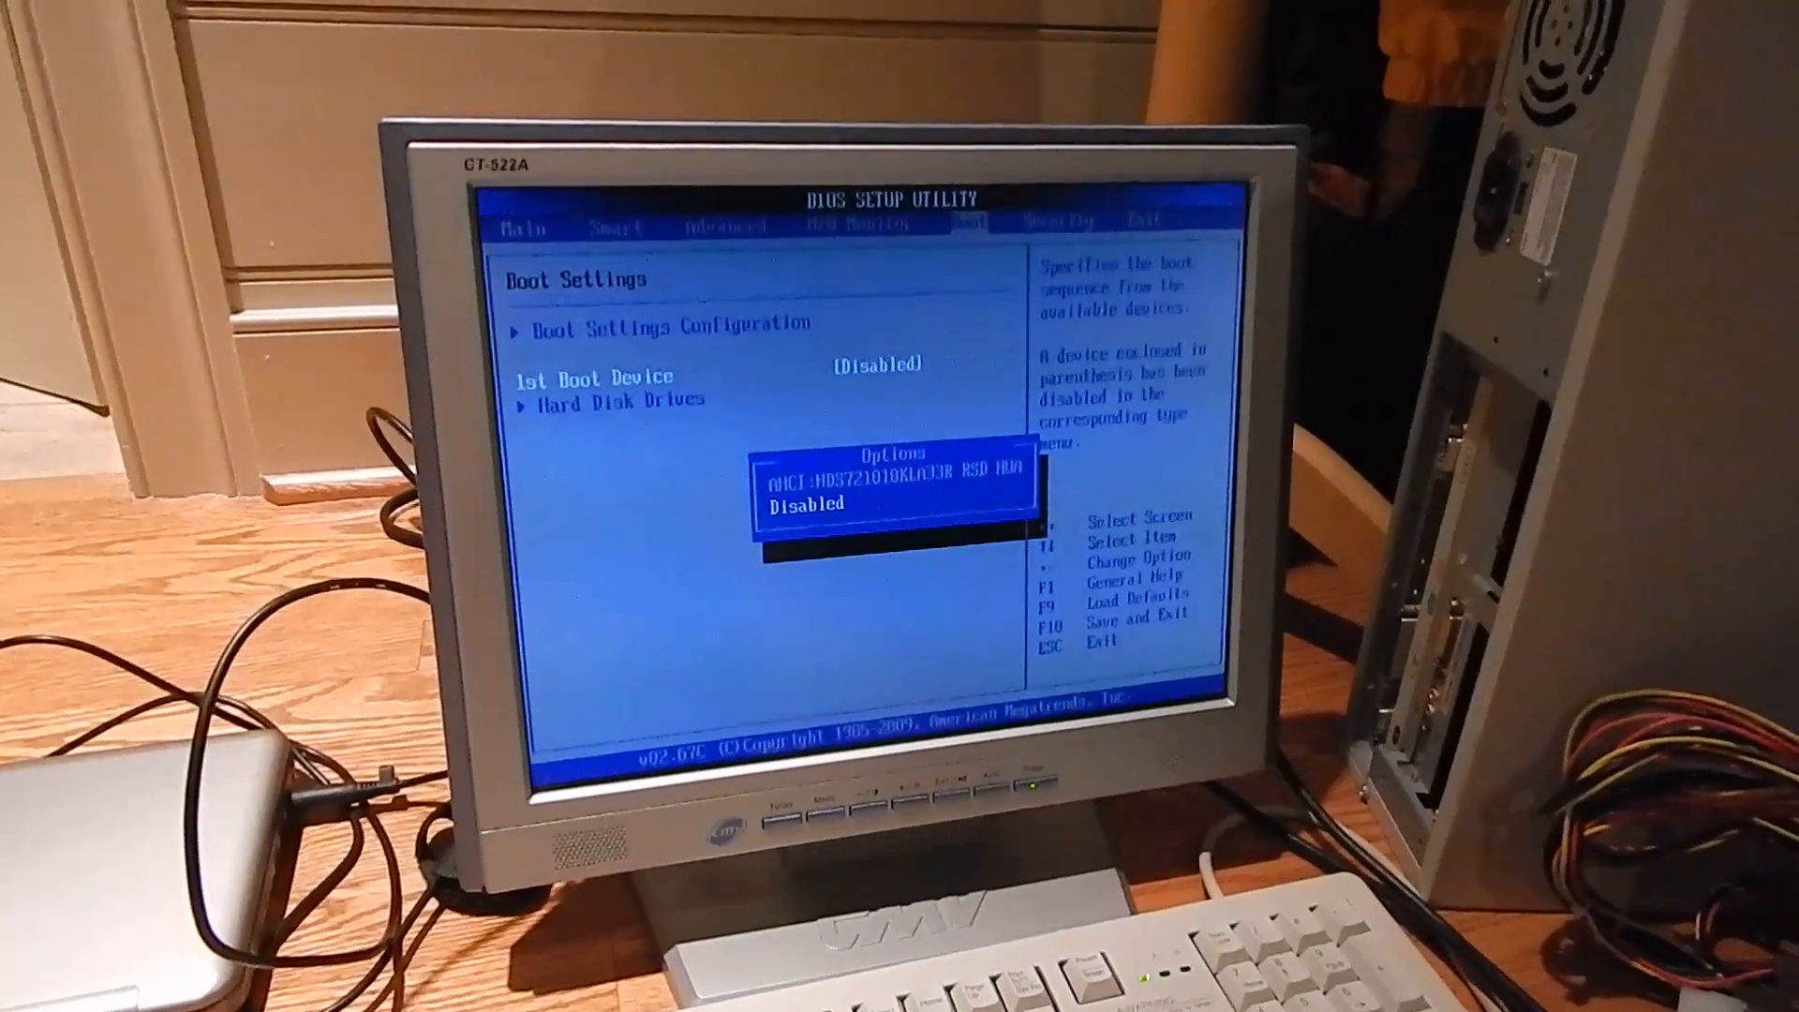
{"action": "key", "text": "enter"}
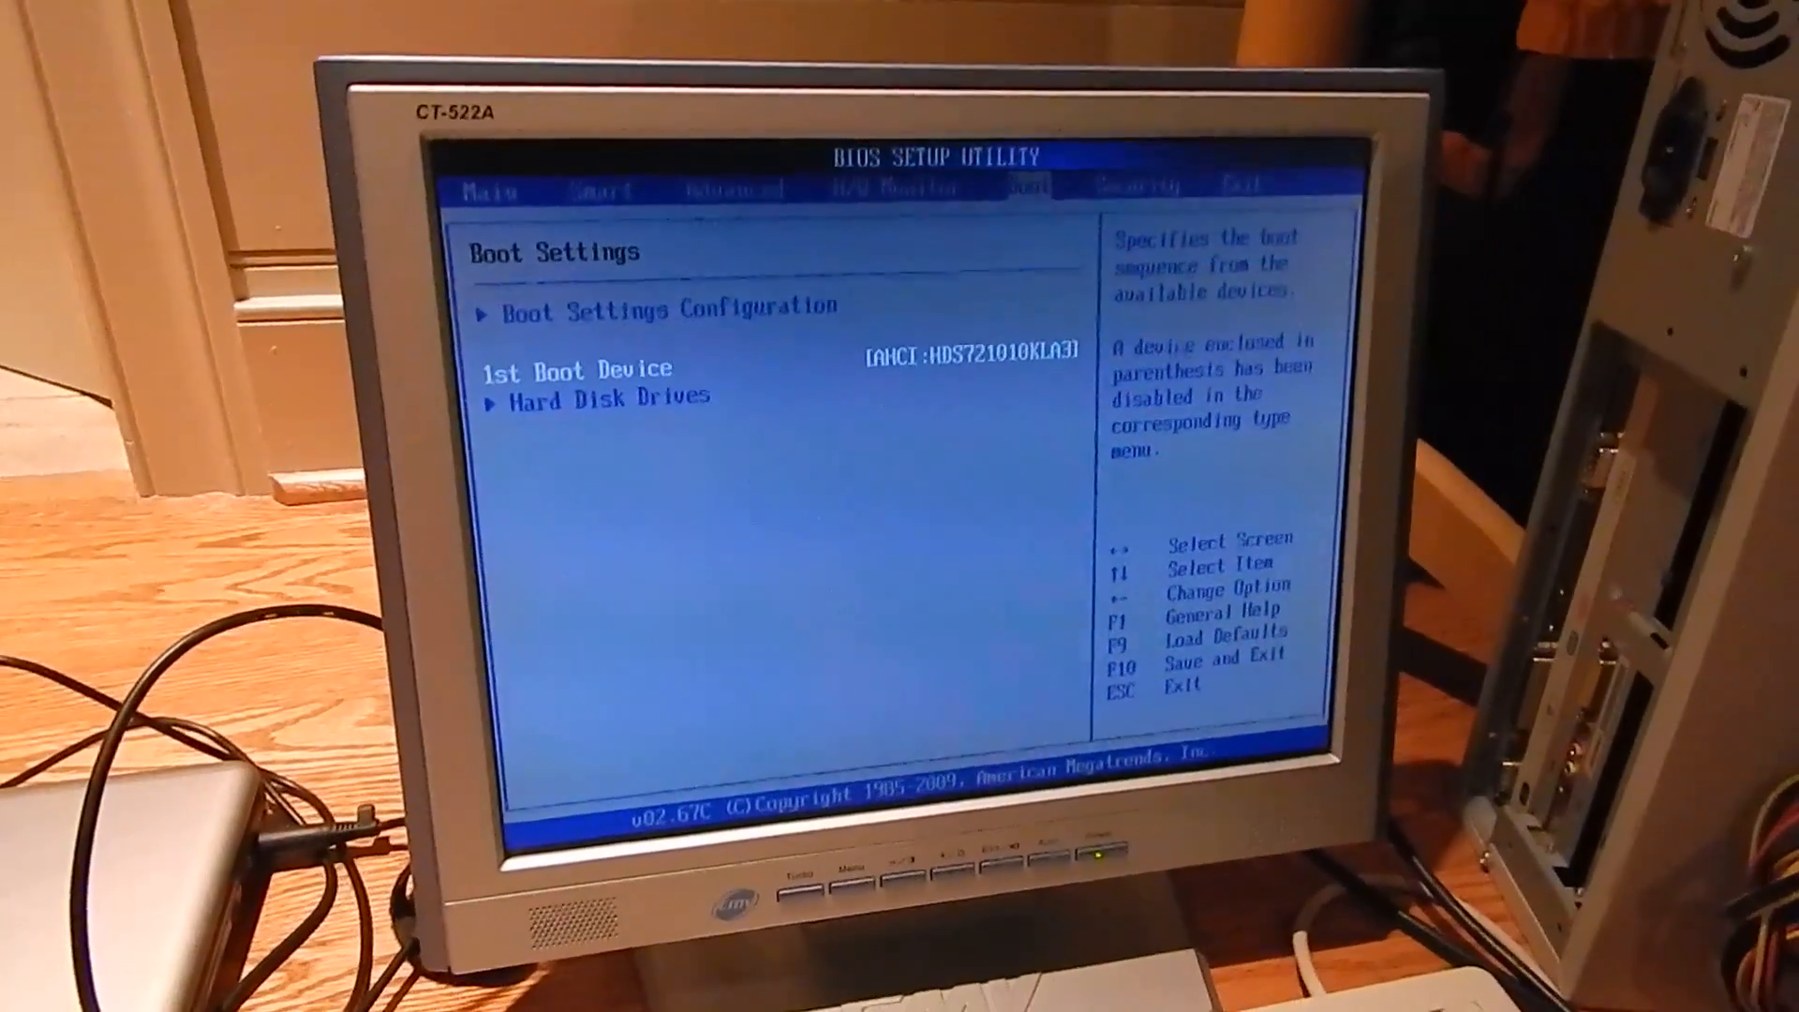
{"action": "key", "text": "right"}
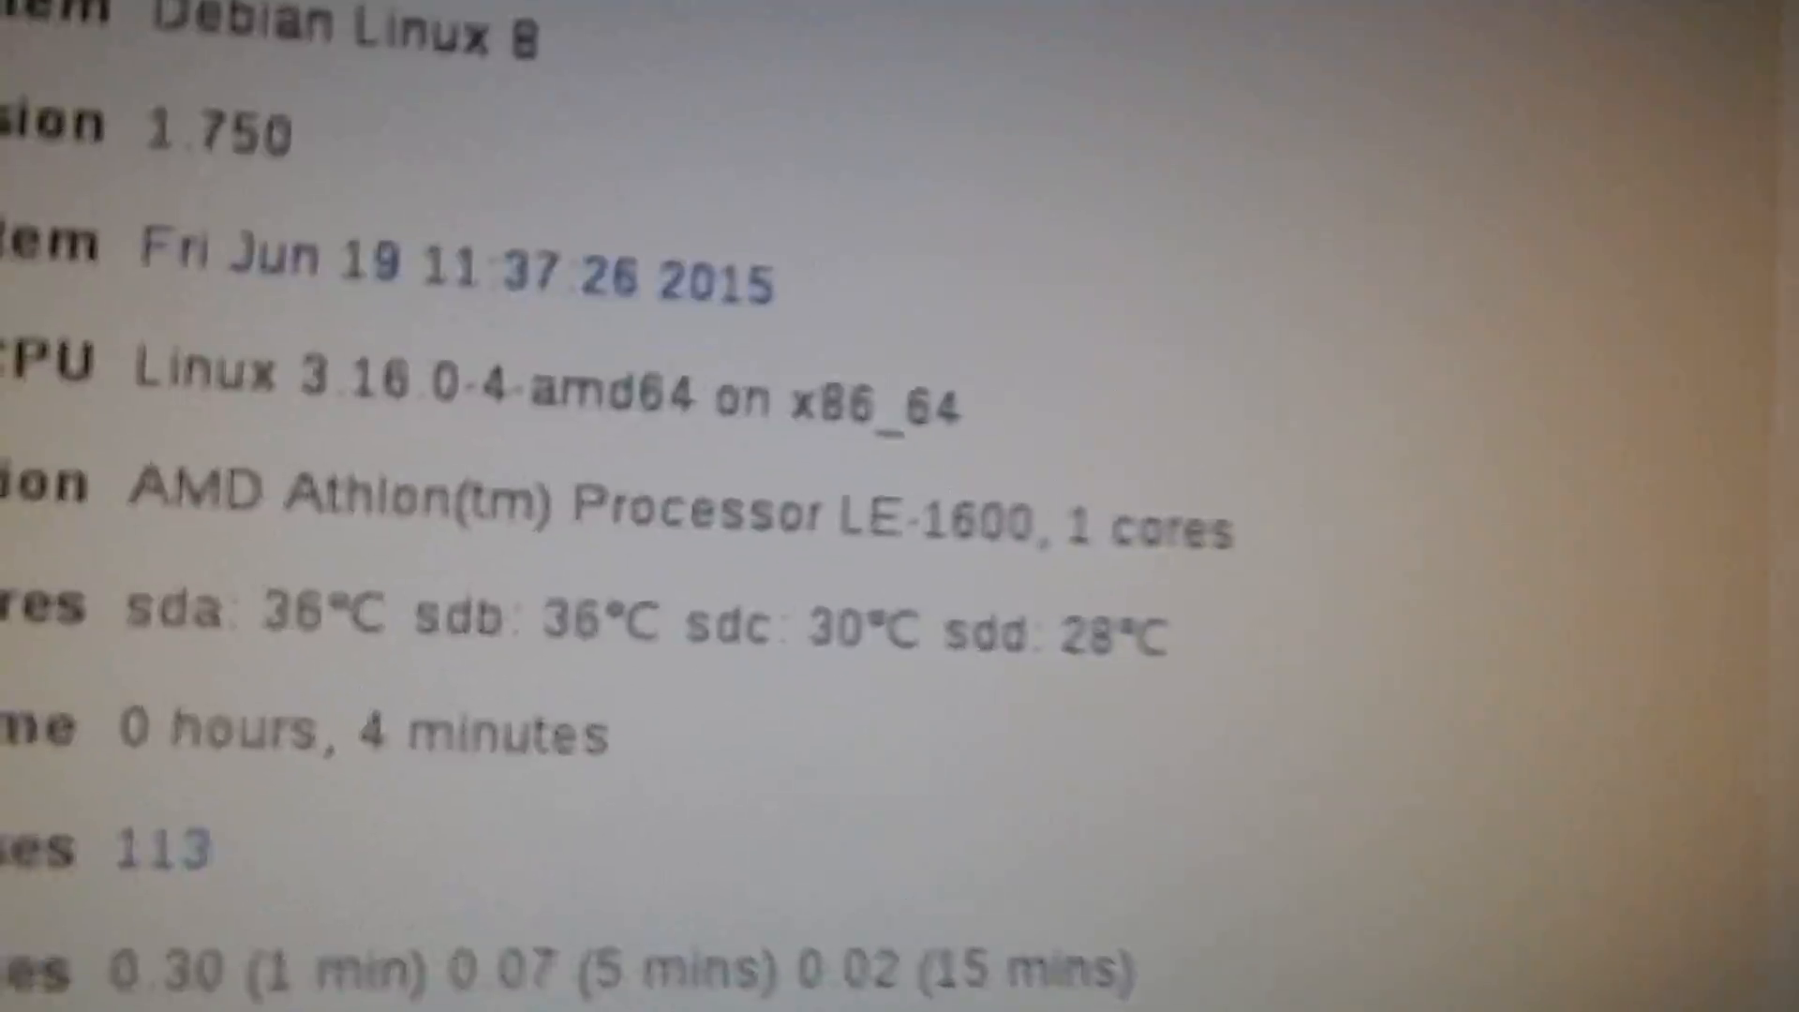
Step: Scroll the System Information panel to review the Athlon LE-1600 CPU, 3.87 GB memory and 3.64 TB disk usage
{"action": "scroll", "scroll_direction": "down", "scroll_amount": 3}
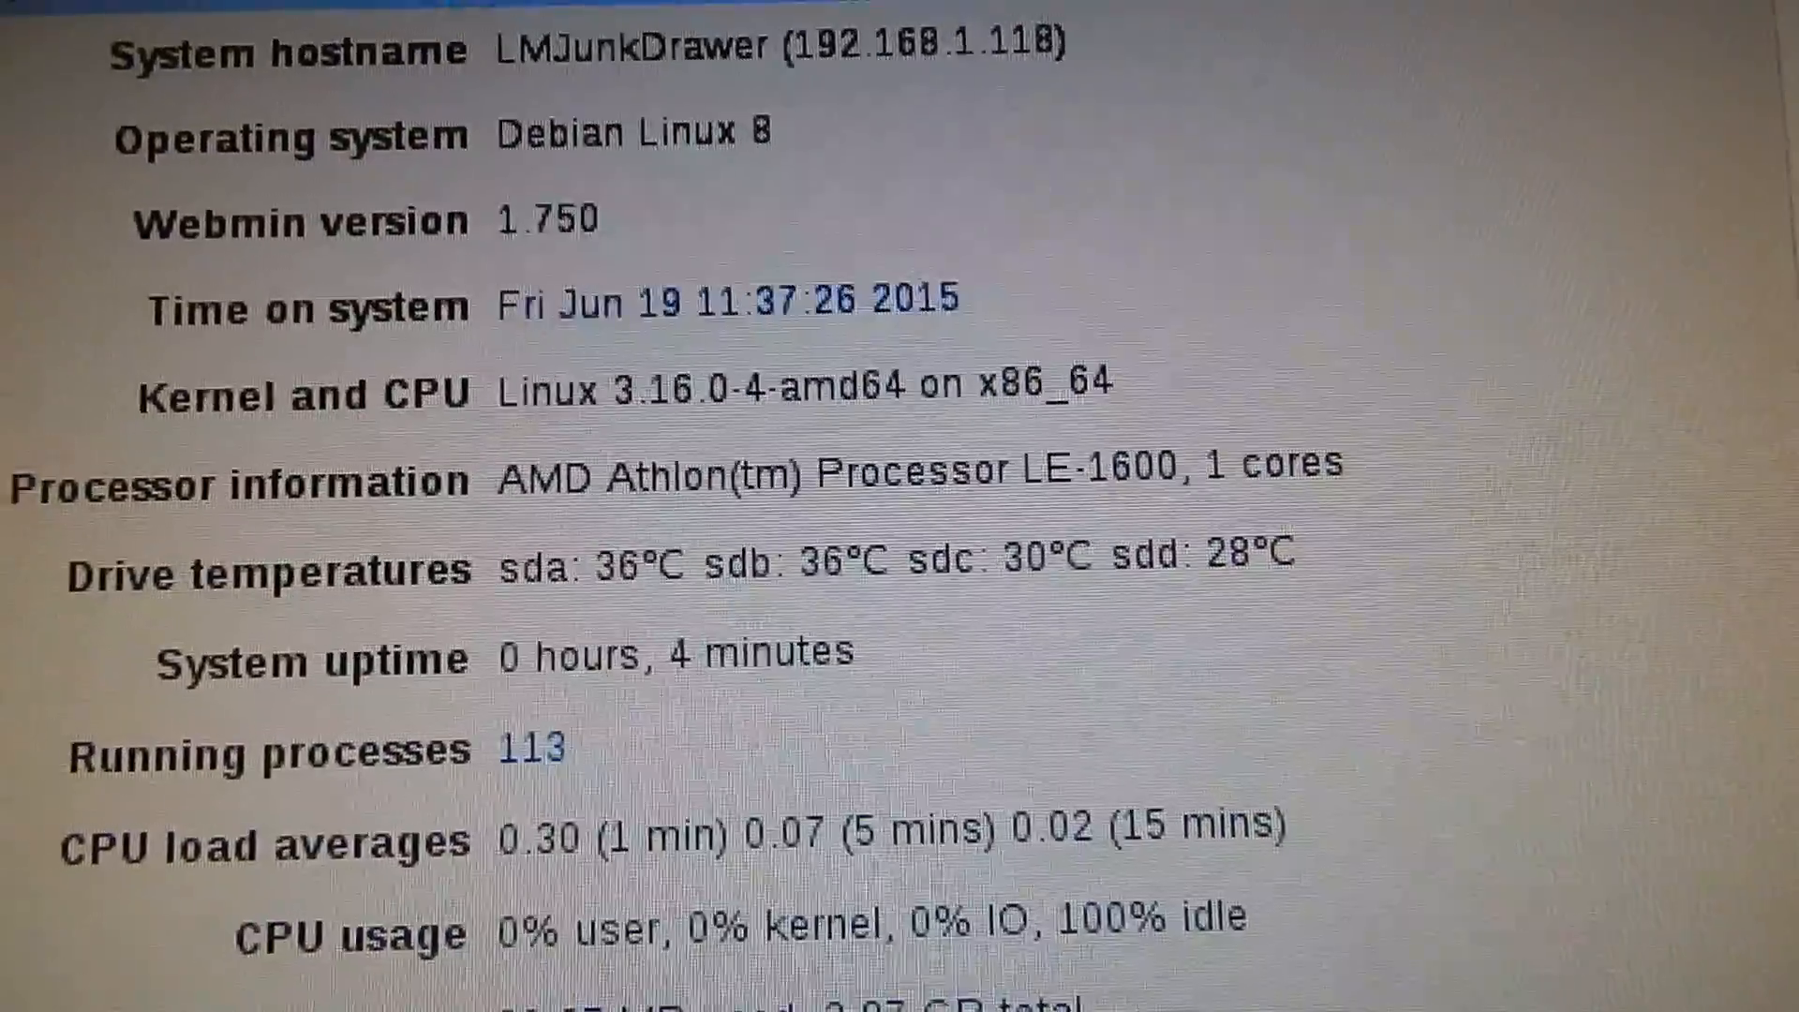
{"action": "scroll", "scroll_direction": "down", "scroll_amount": 3}
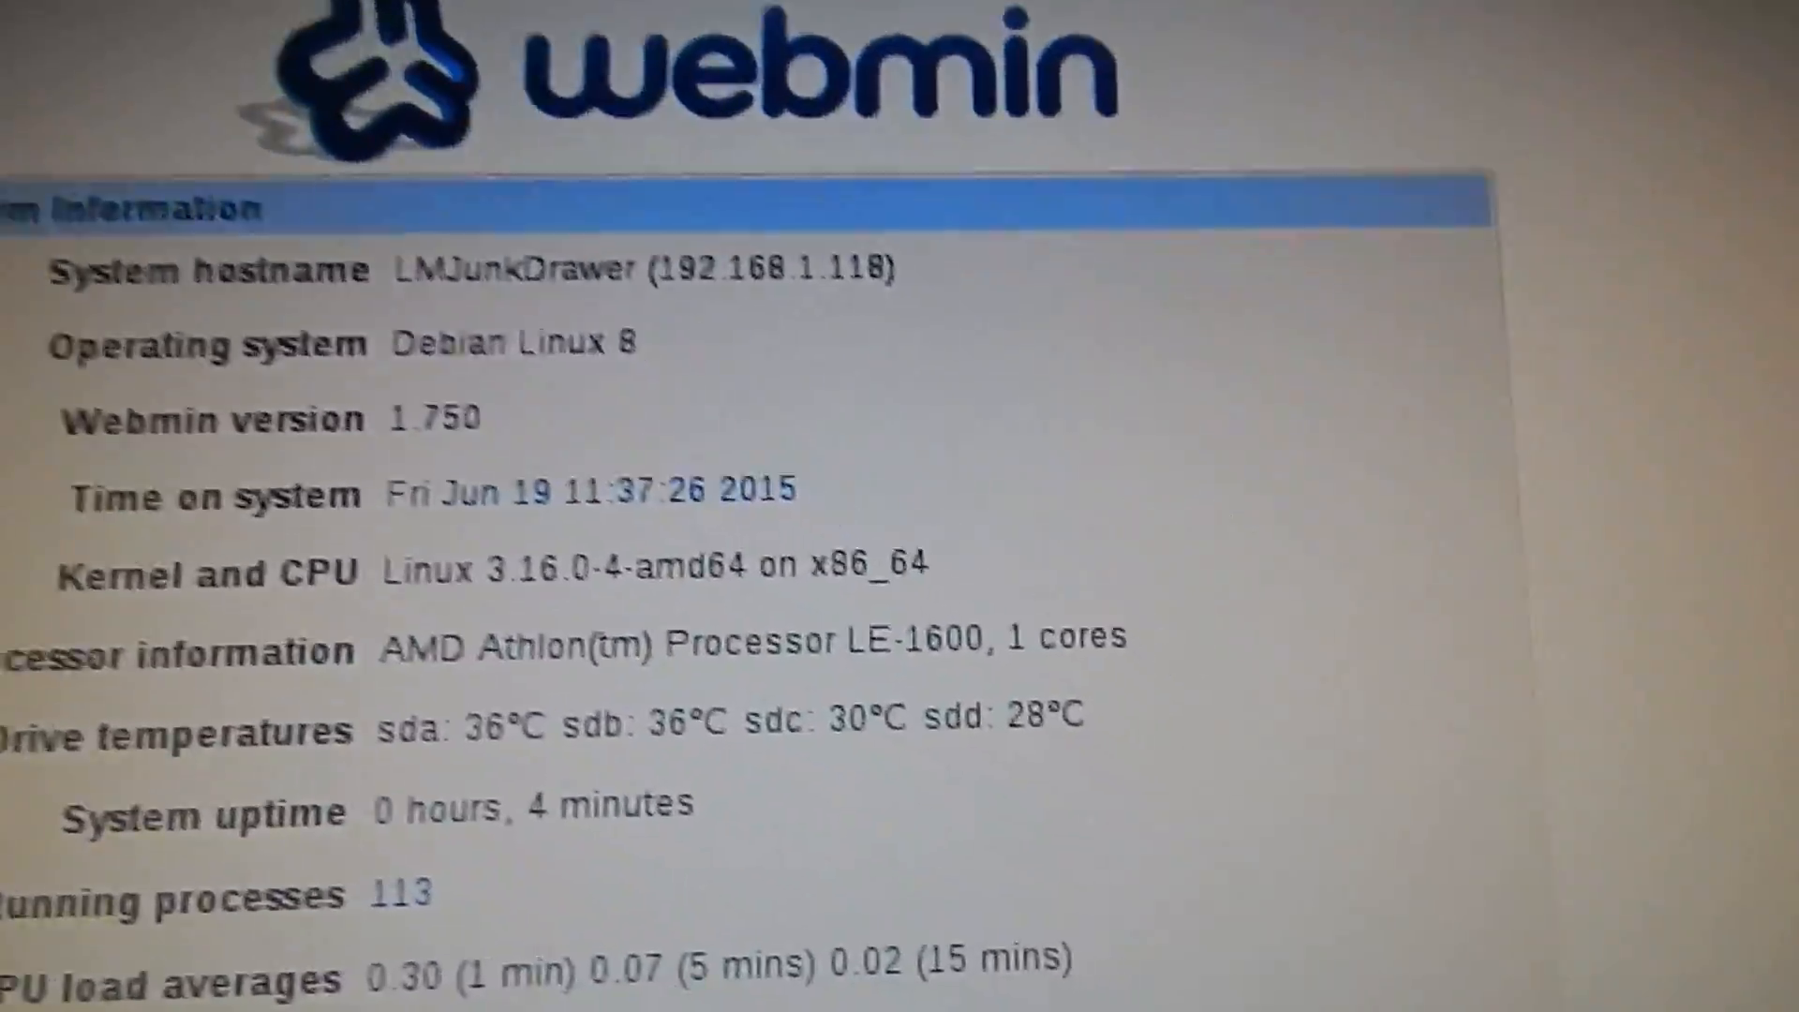
{"action": "scroll", "scroll_direction": "down", "scroll_amount": 3}
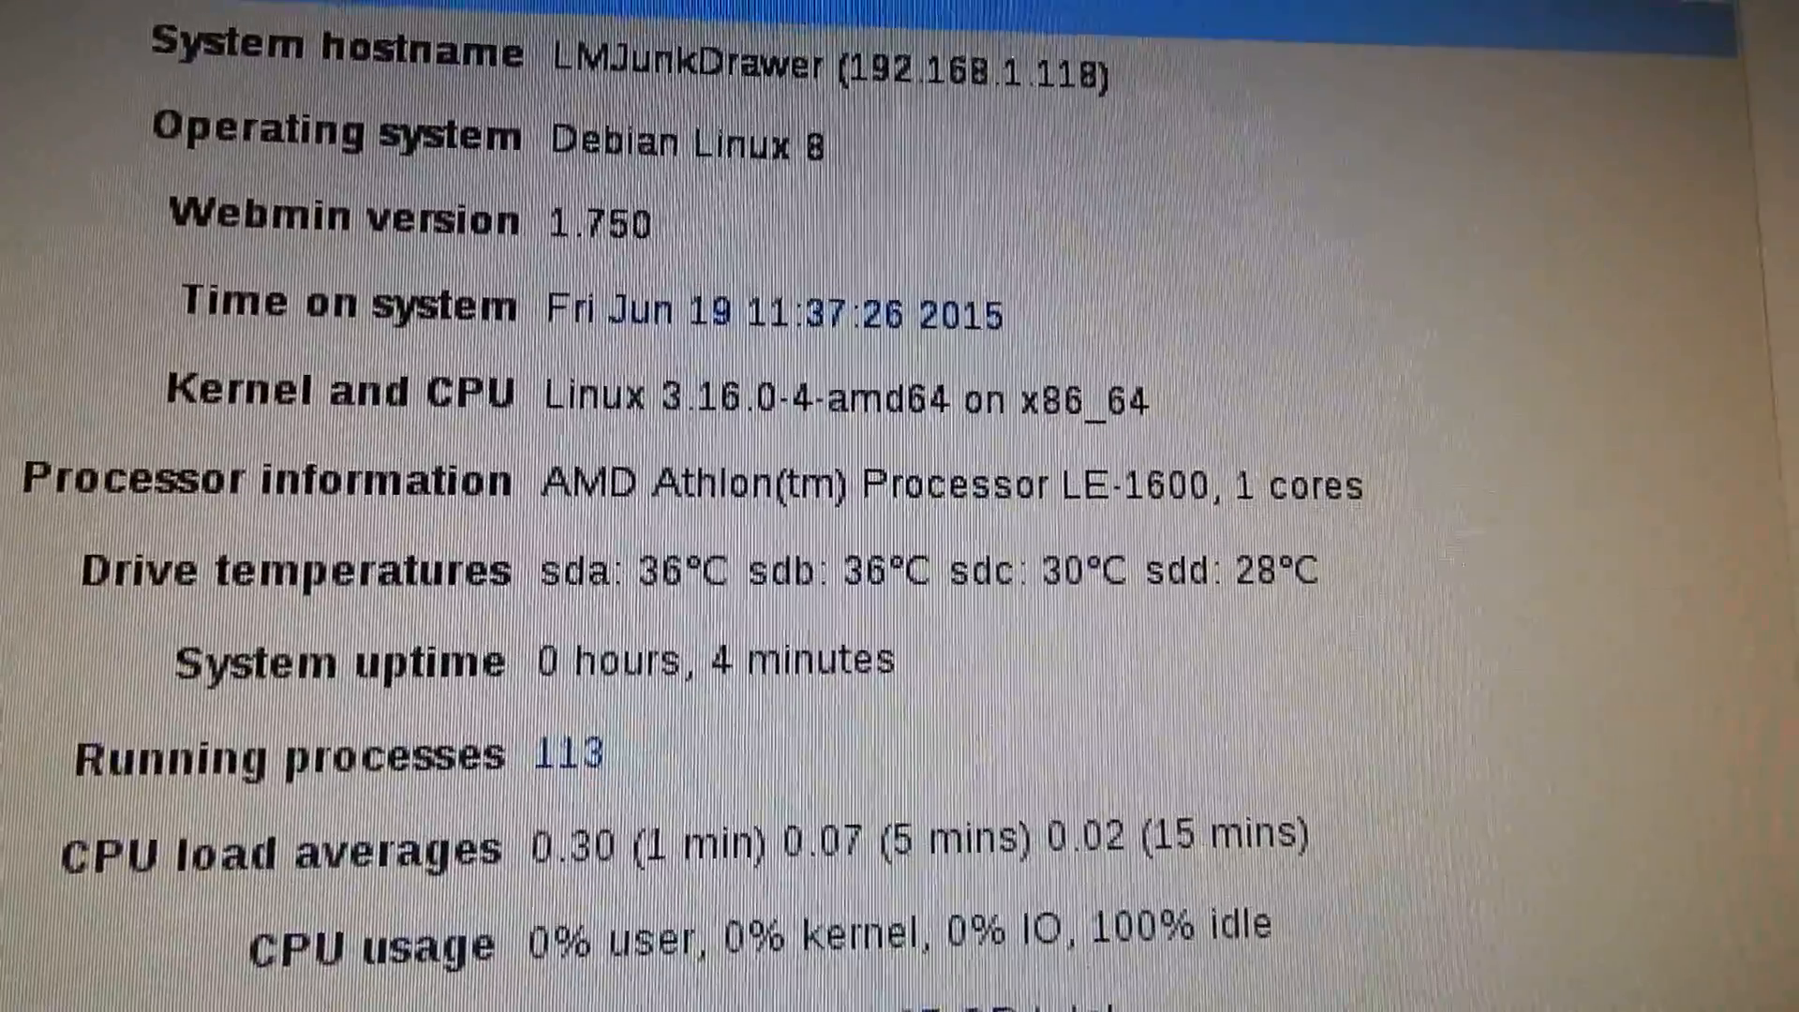
{"action": "scroll", "scroll_direction": "down", "scroll_amount": 3}
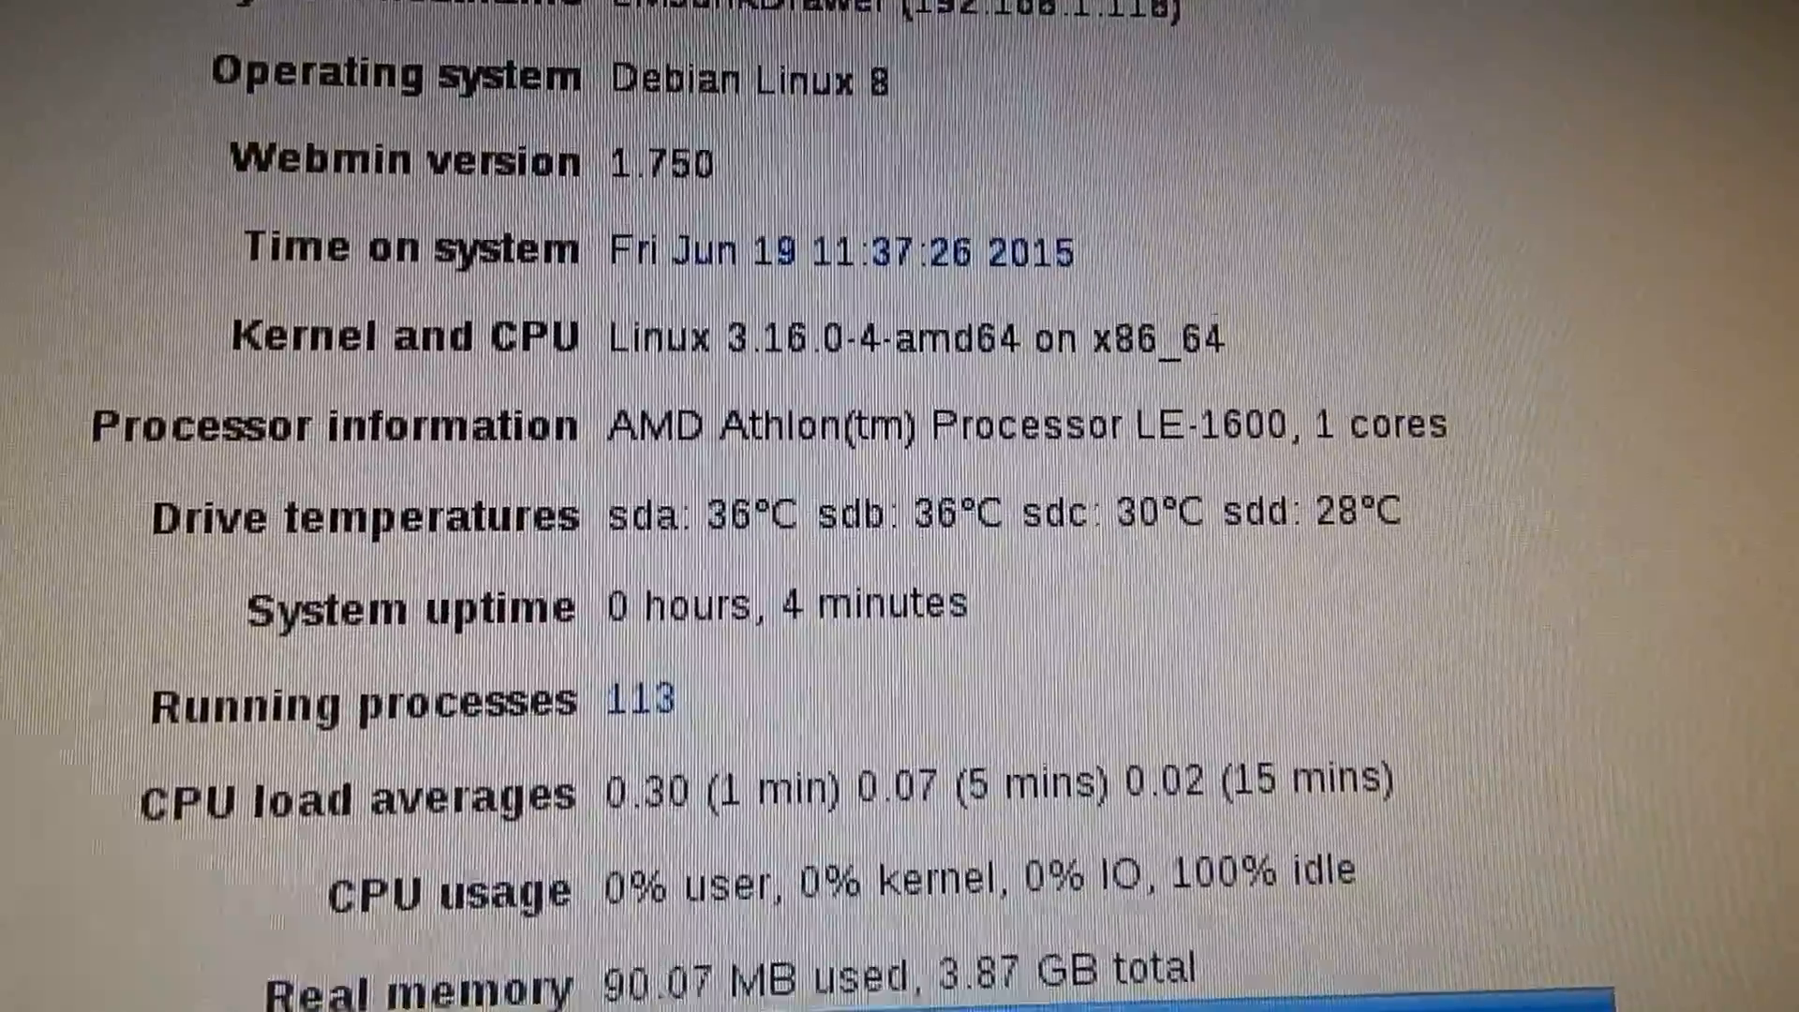
{"action": "scroll", "scroll_direction": "down", "scroll_amount": 3}
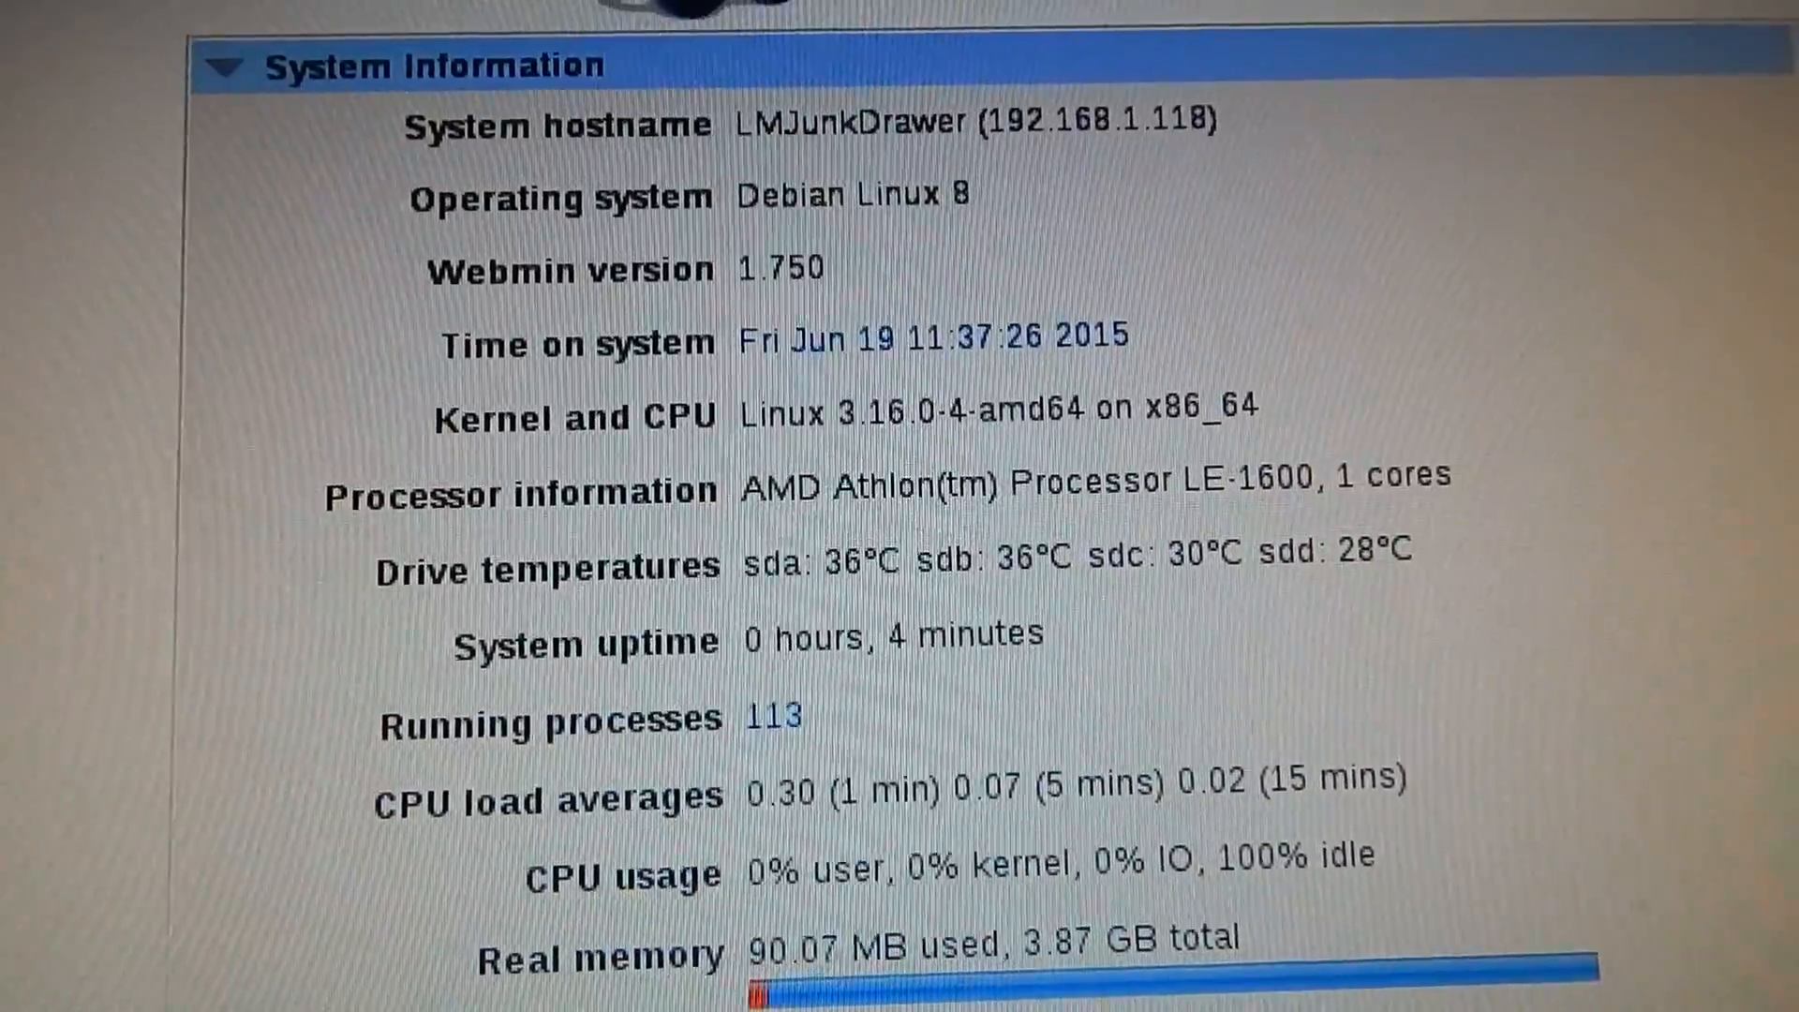
{"action": "scroll", "scroll_direction": "down", "scroll_amount": 3}
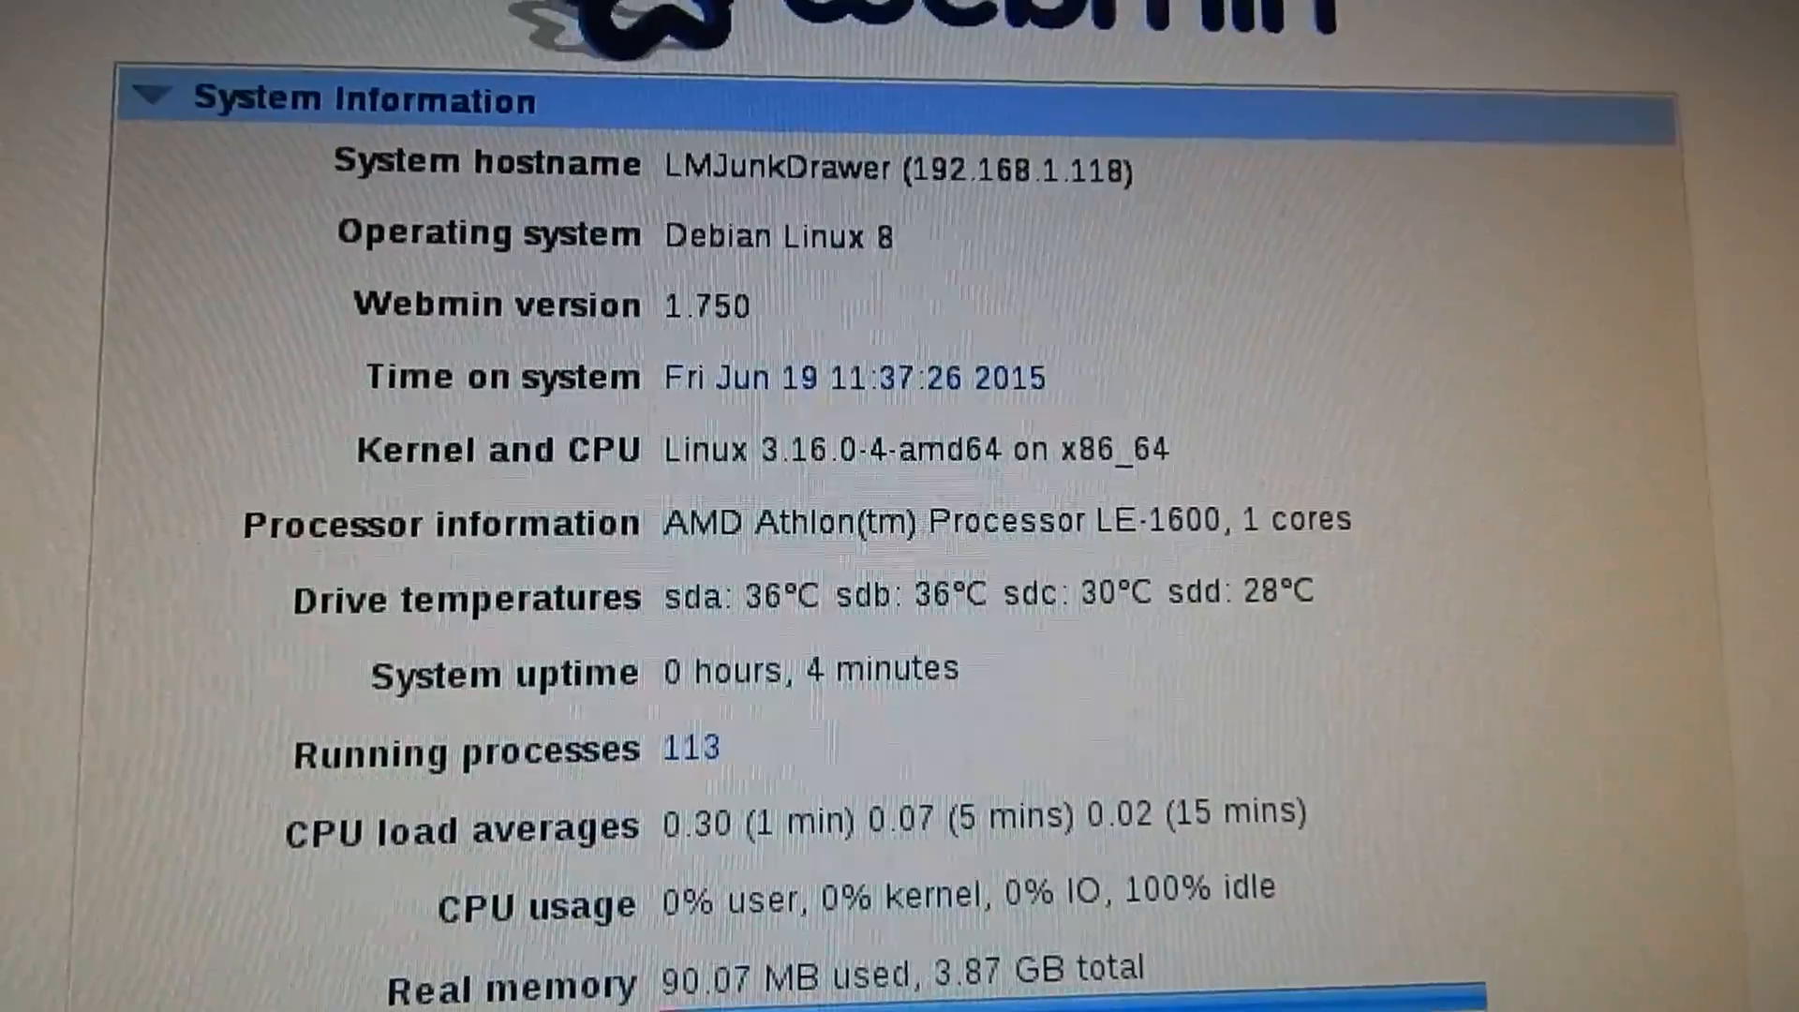
{"action": "scroll", "scroll_direction": "down", "scroll_amount": 3}
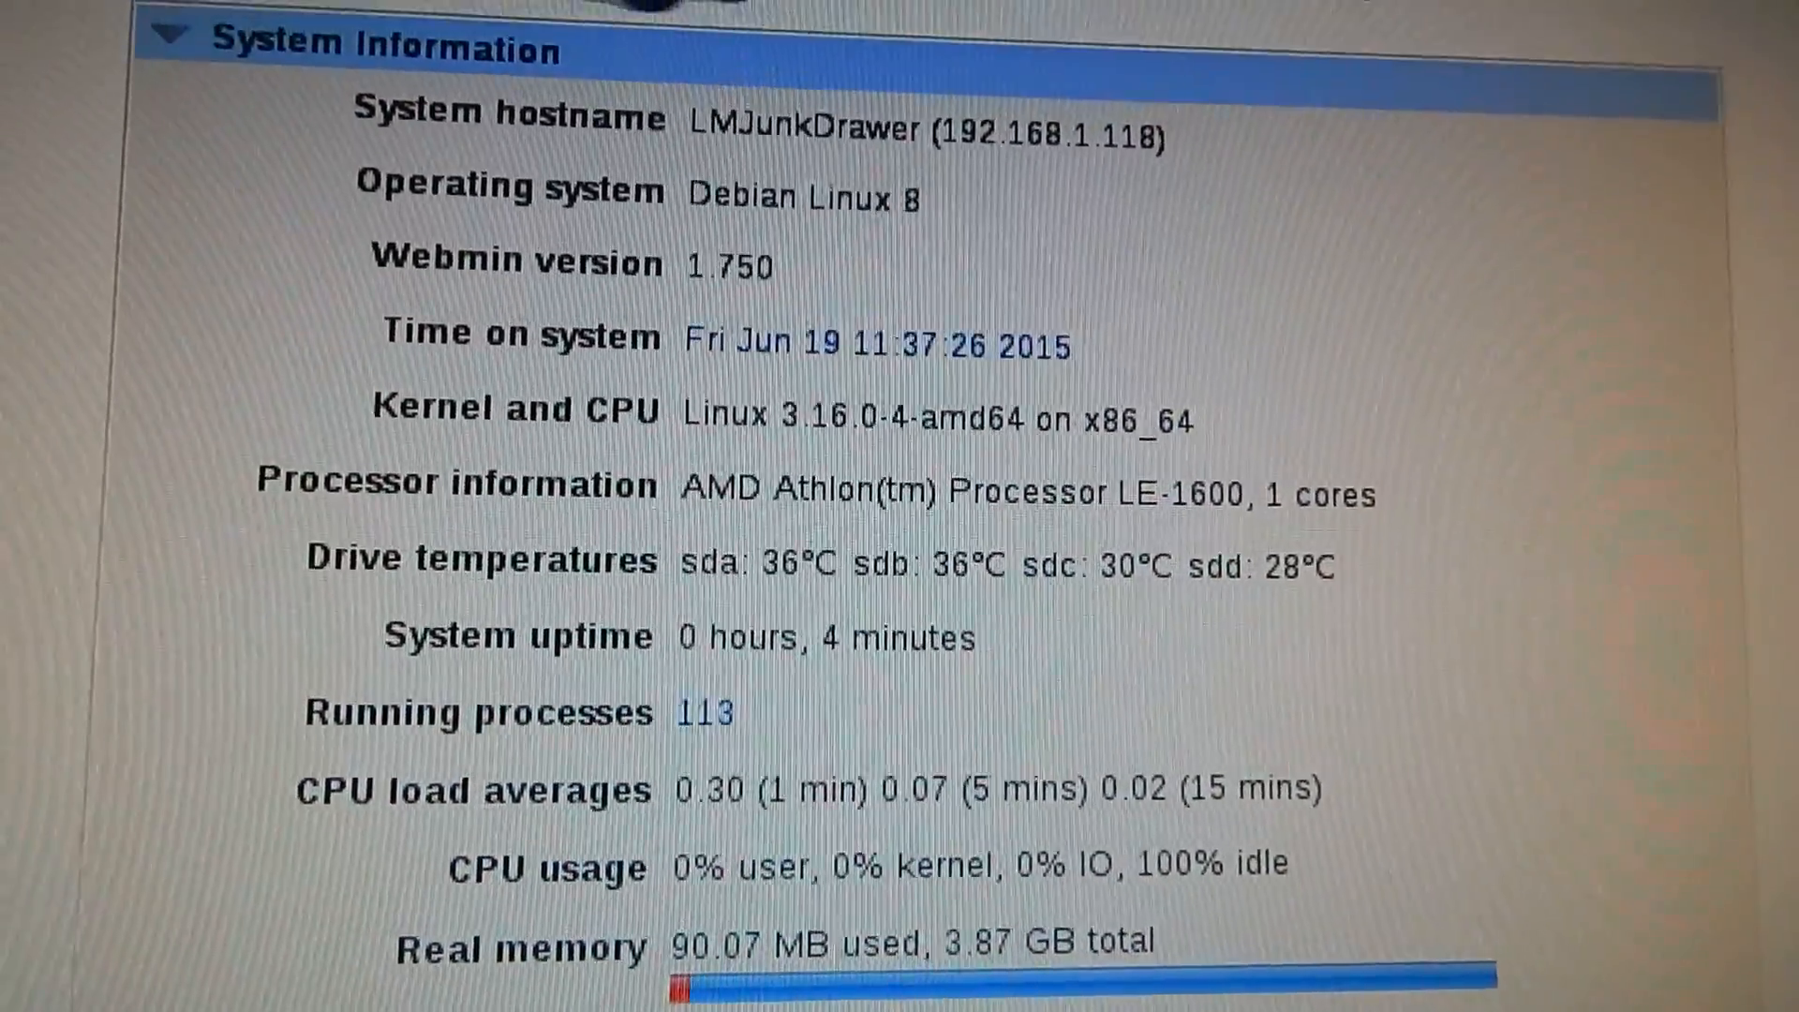
{"action": "scroll", "scroll_direction": "down", "scroll_amount": 3}
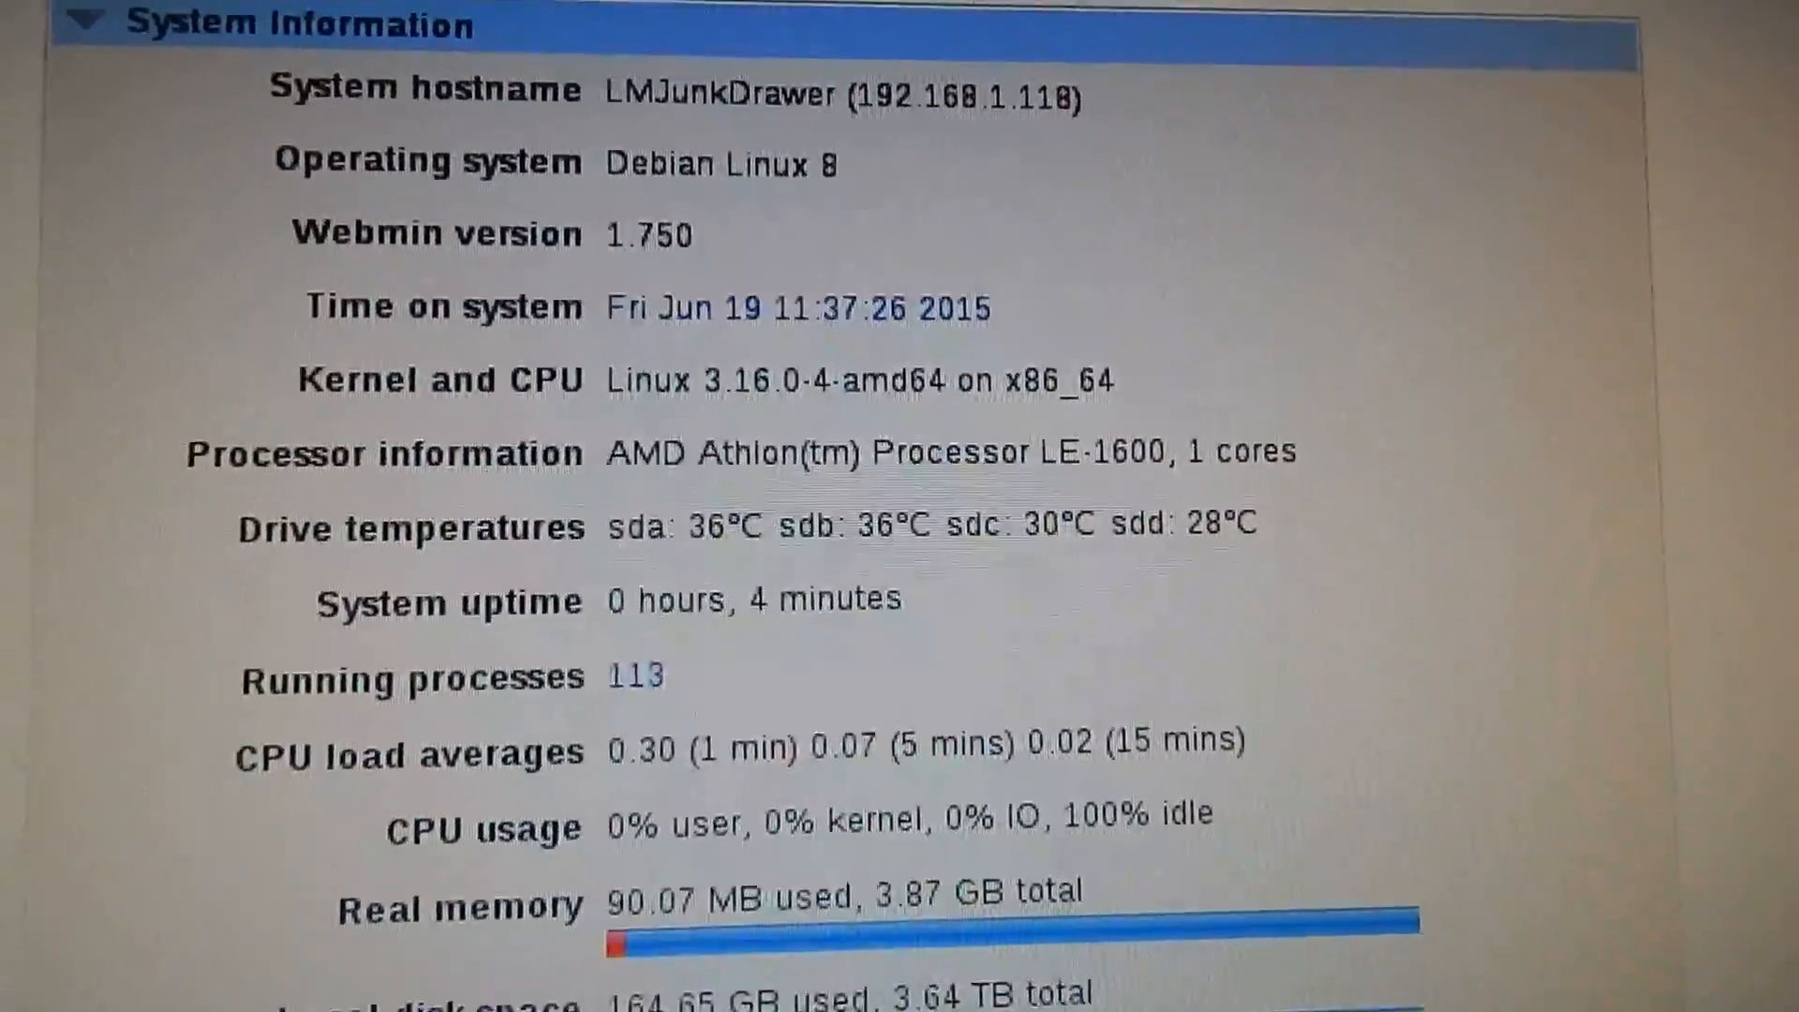
{"action": "scroll", "scroll_direction": "down", "scroll_amount": 3}
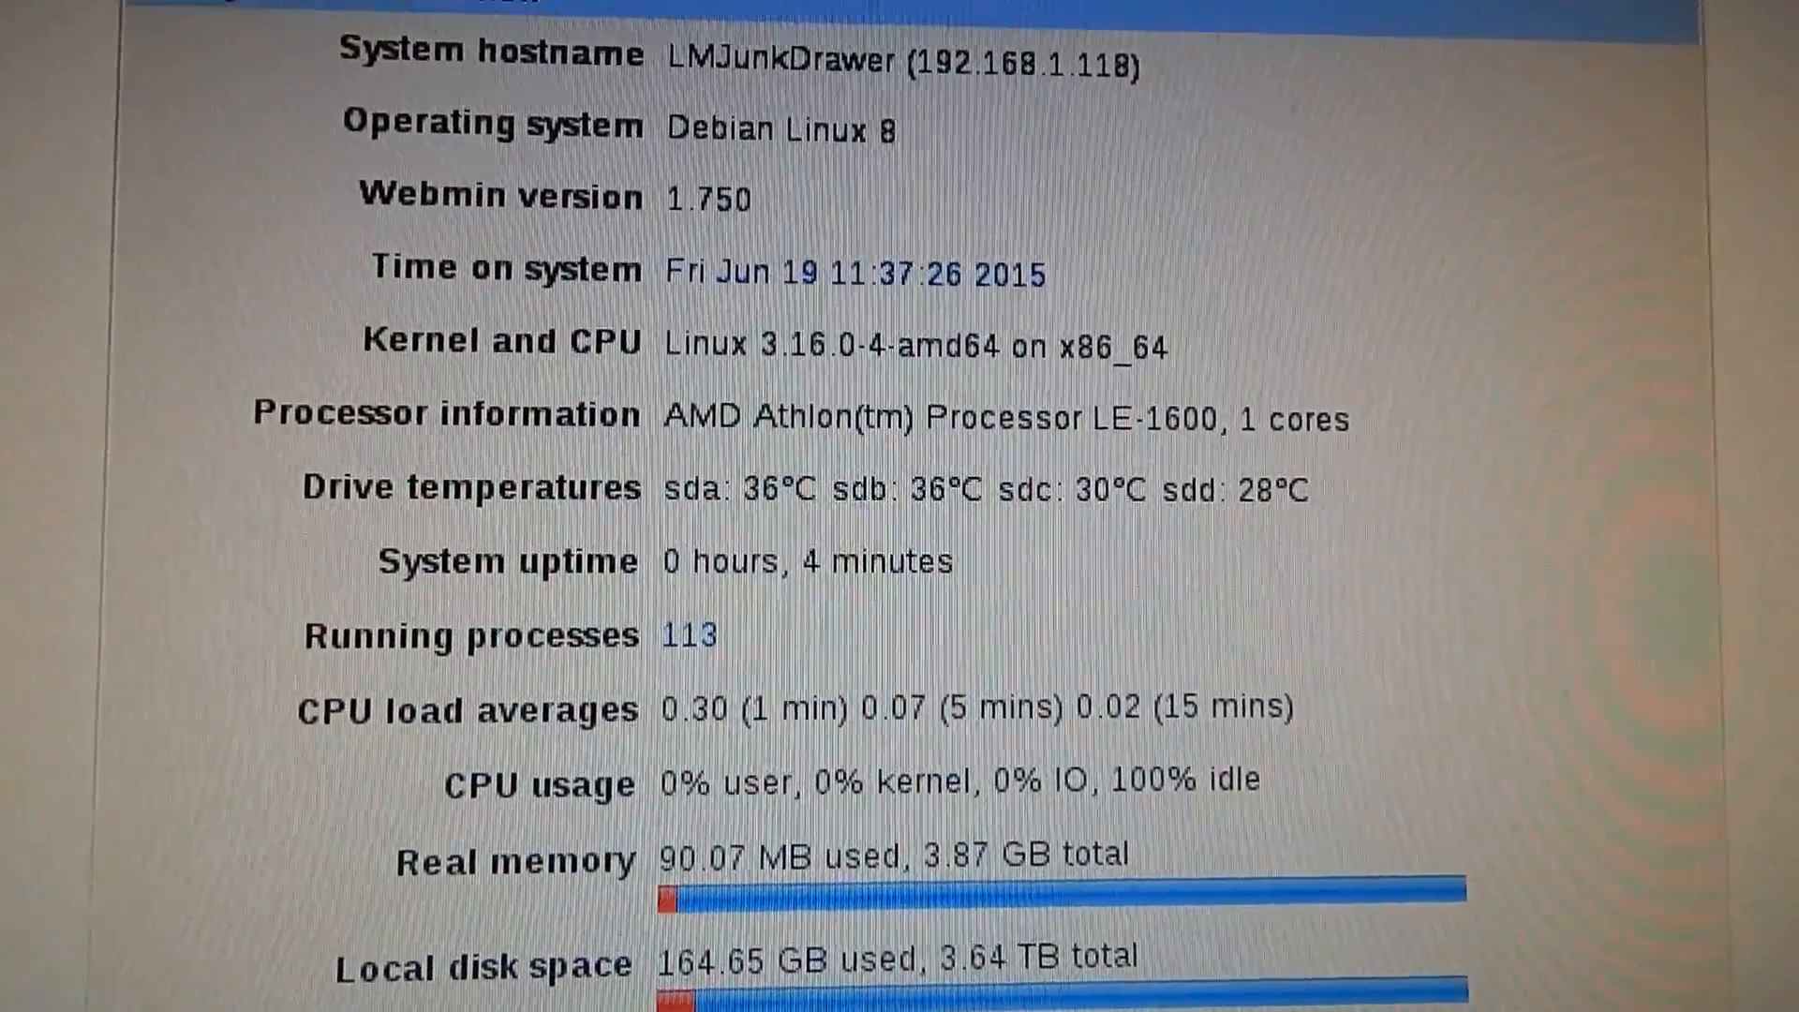